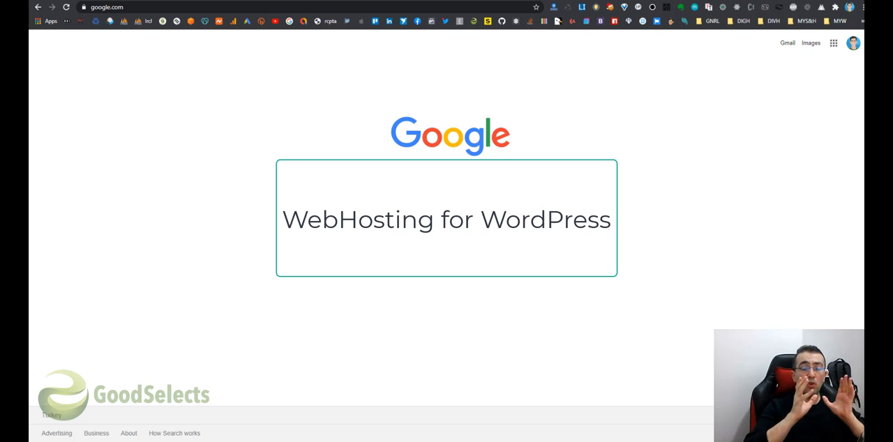
# - Navigate from the Google homepage toward the SiteGround website
pyautogui.write('some companies m')
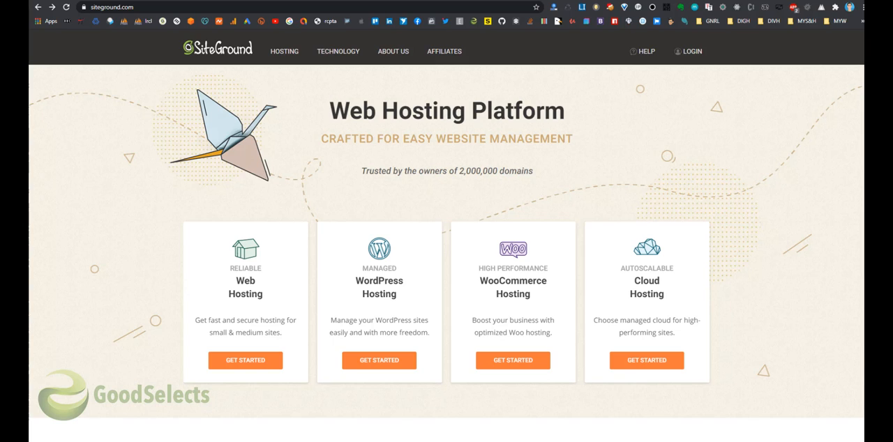
pyautogui.moveTo(416, 309)
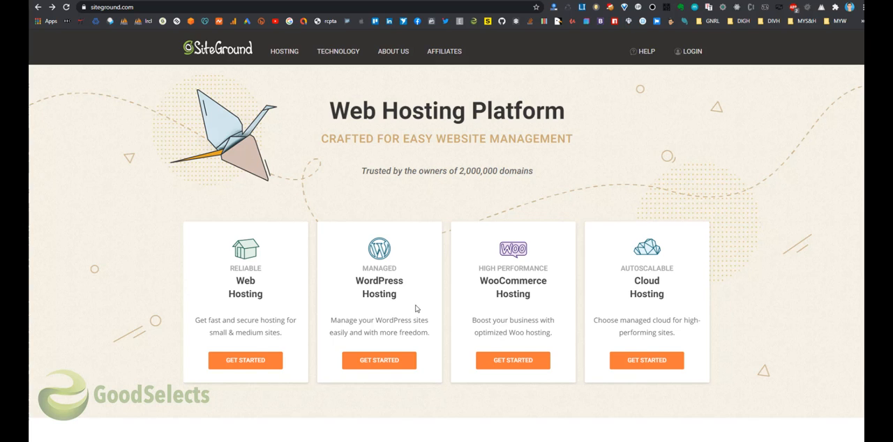
pyautogui.scroll(-3)
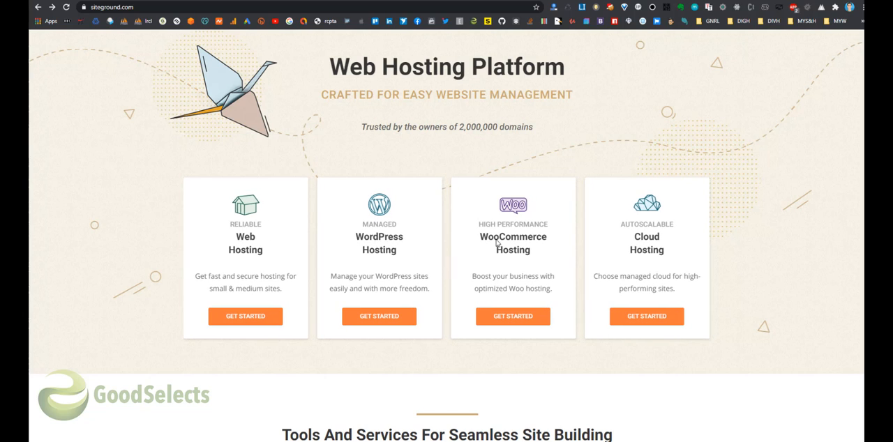
pyautogui.moveTo(511, 243)
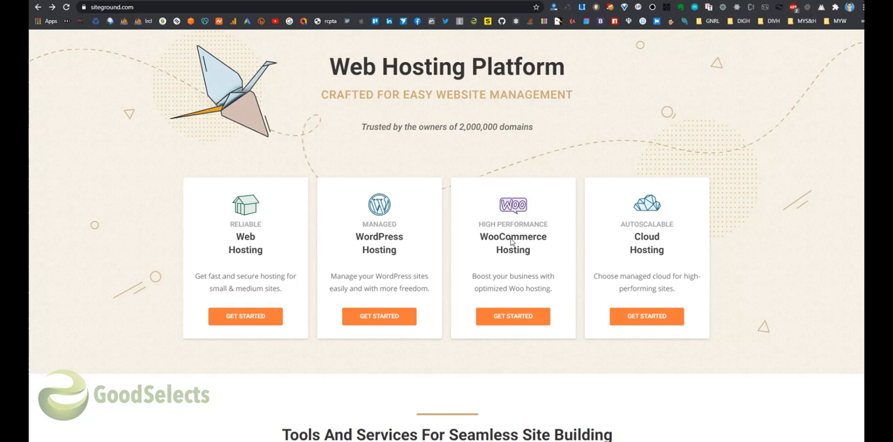
pyautogui.moveTo(499, 245)
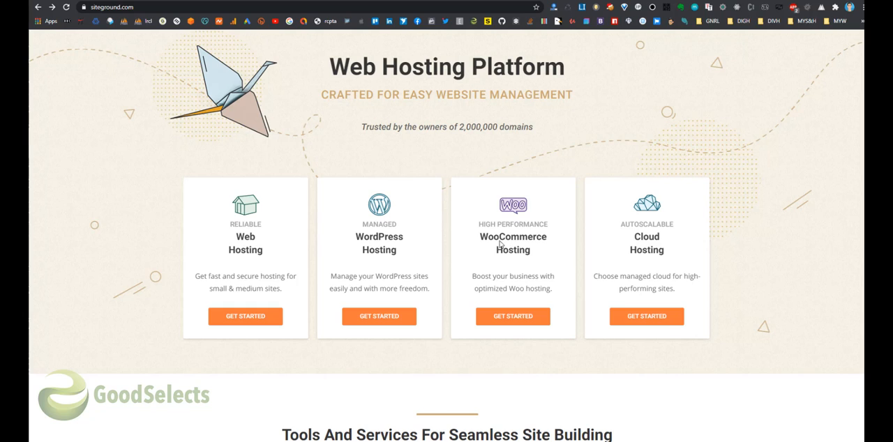
pyautogui.moveTo(499, 243)
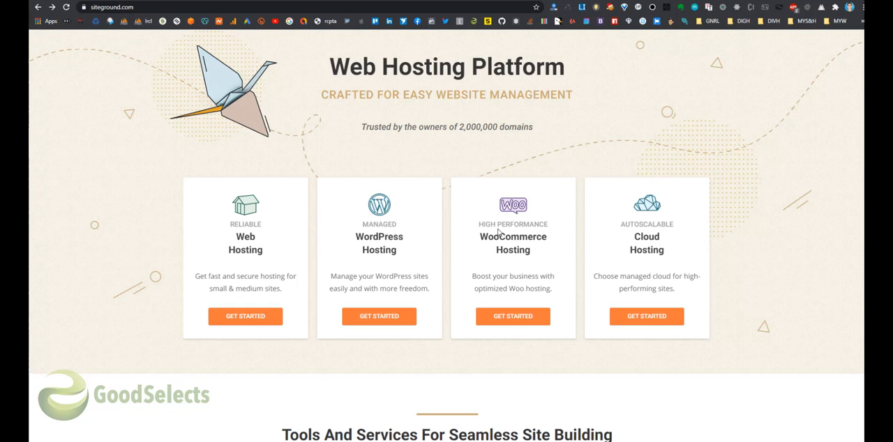
pyautogui.moveTo(508, 256)
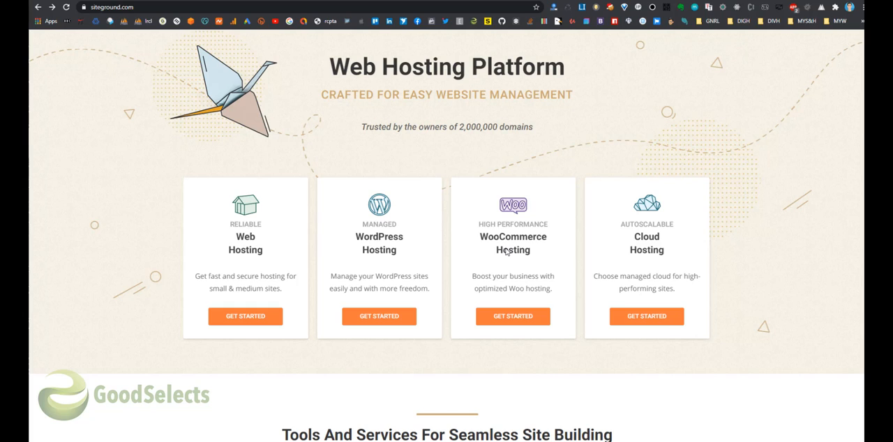
pyautogui.moveTo(355, 276)
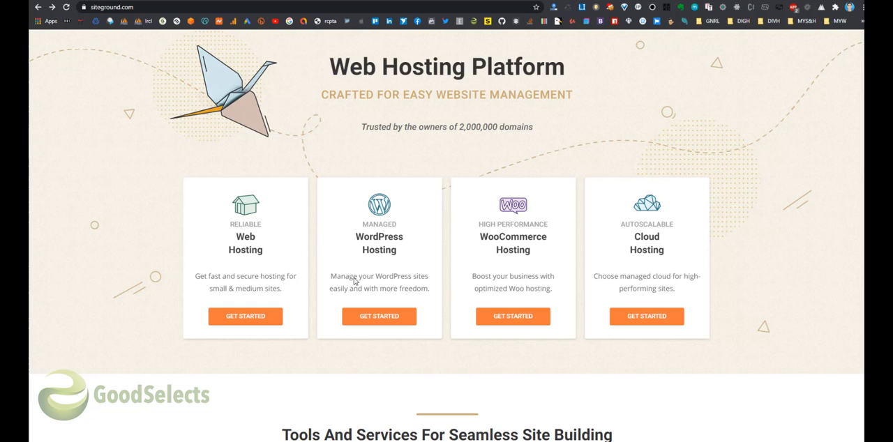
pyautogui.moveTo(335, 266)
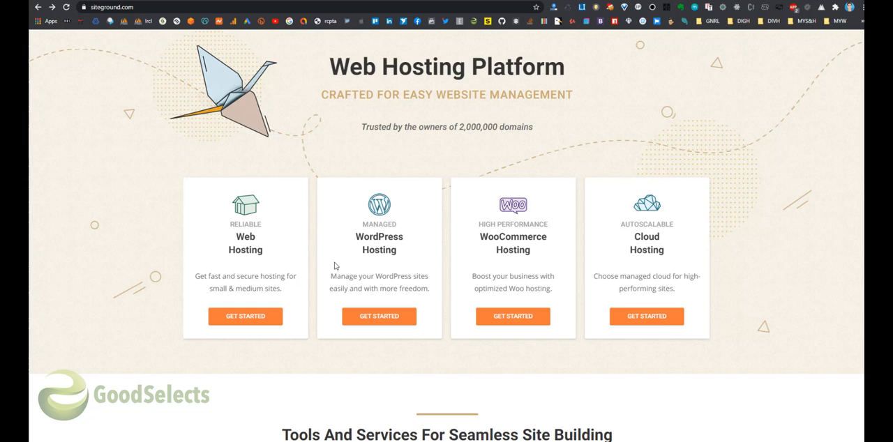
pyautogui.moveTo(383, 293)
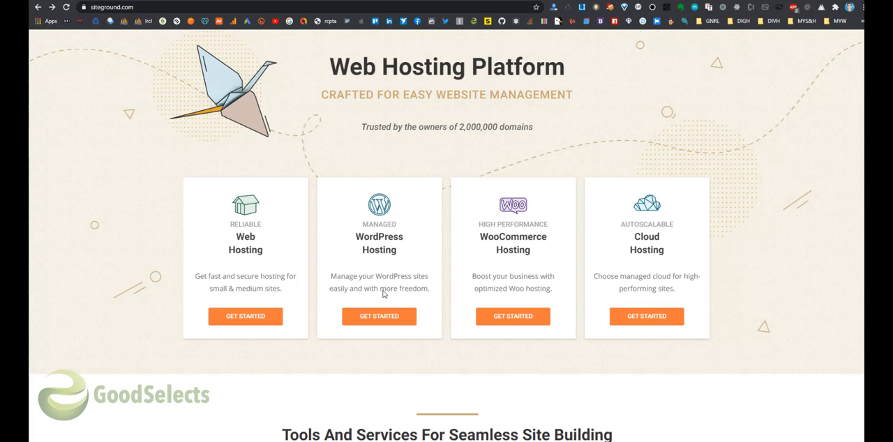
# - Bring up the WordPress hosting page showing the StartUp, GrowBig and GoGeek plans
pyautogui.click(379, 315)
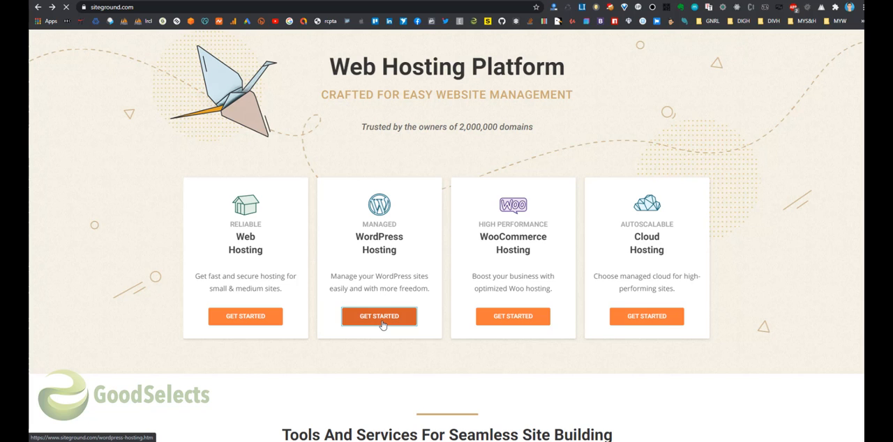
pyautogui.click(379, 315)
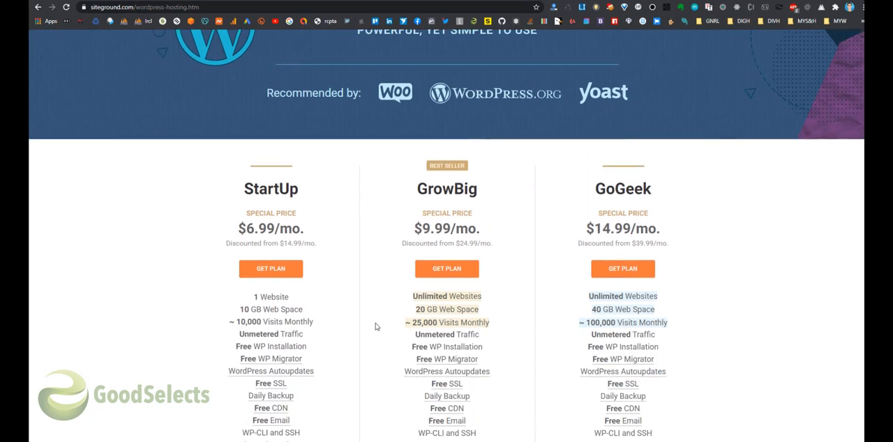
pyautogui.scroll(-3)
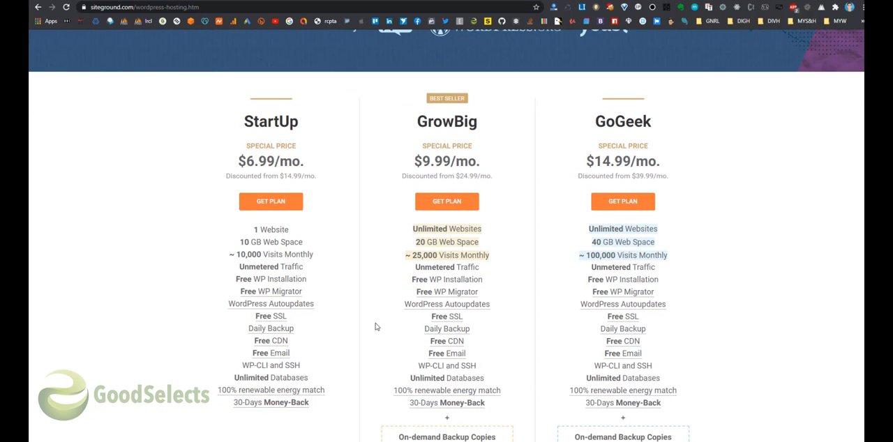
pyautogui.scroll(-3)
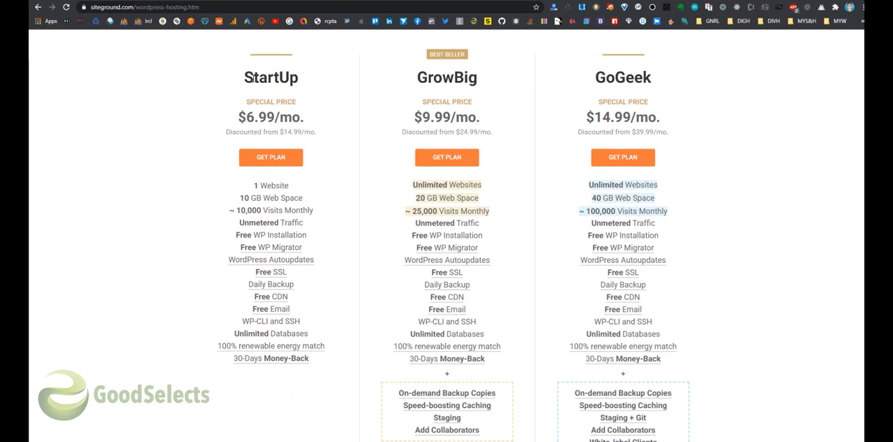
# - Highlight the StartUp plan name while comparing the plan features
pyautogui.doubleClick(271, 78)
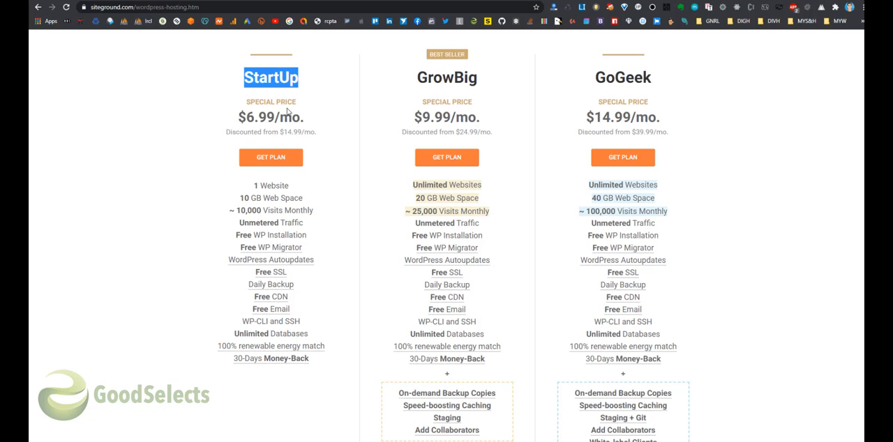
pyautogui.moveTo(292, 95)
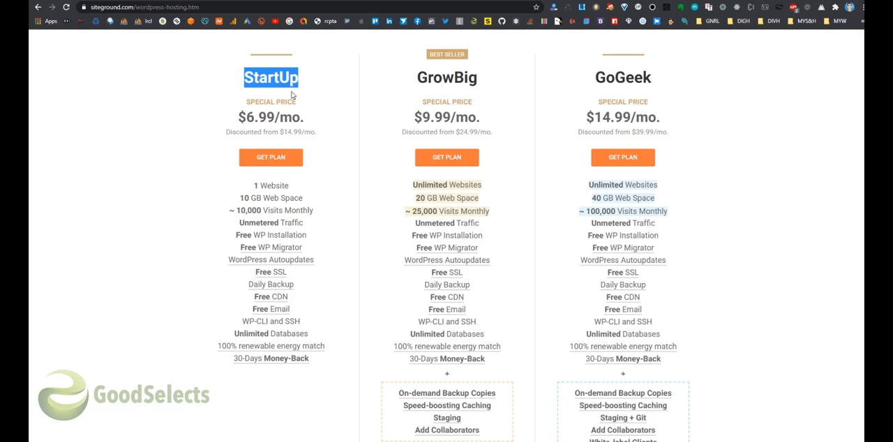
pyautogui.click(270, 78)
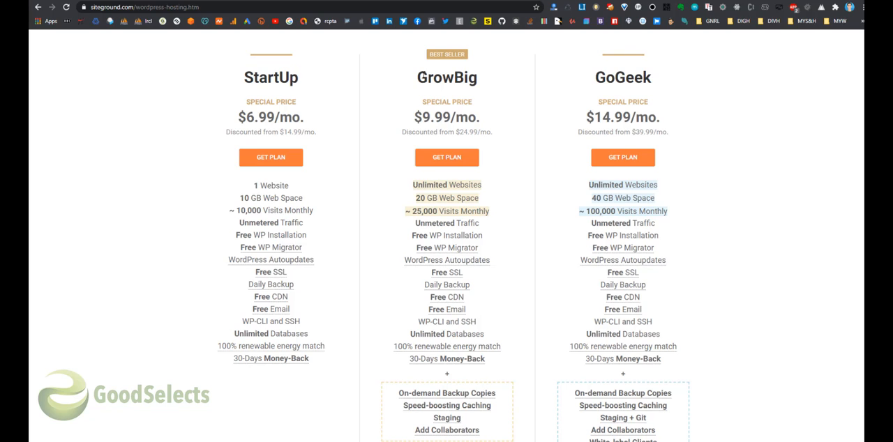
pyautogui.moveTo(402, 78)
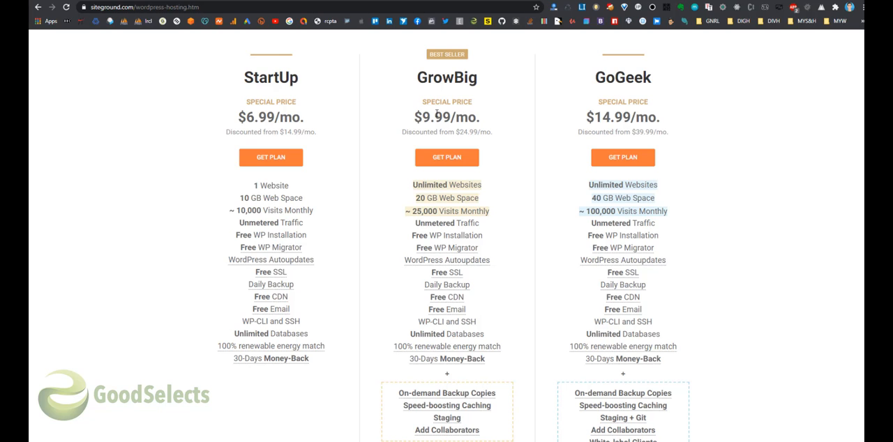
pyautogui.doubleClick(271, 78)
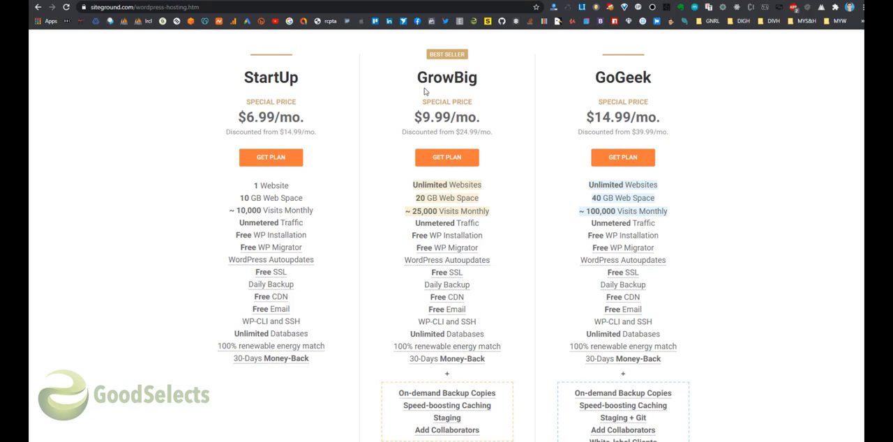
pyautogui.moveTo(422, 97)
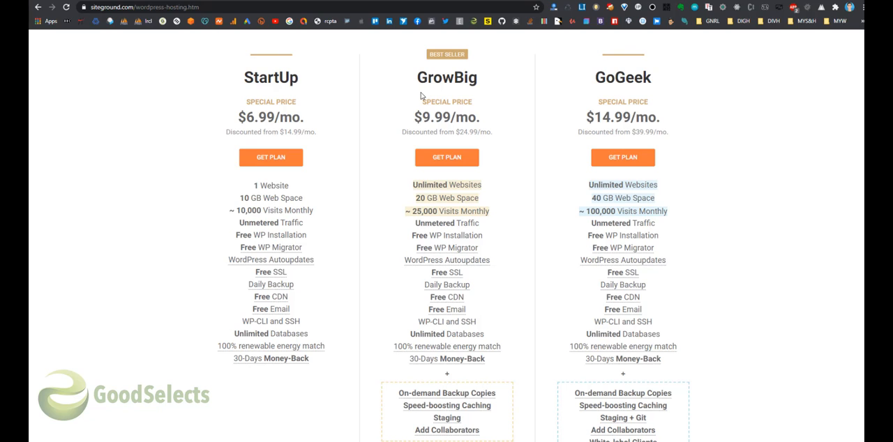
pyautogui.moveTo(432, 150)
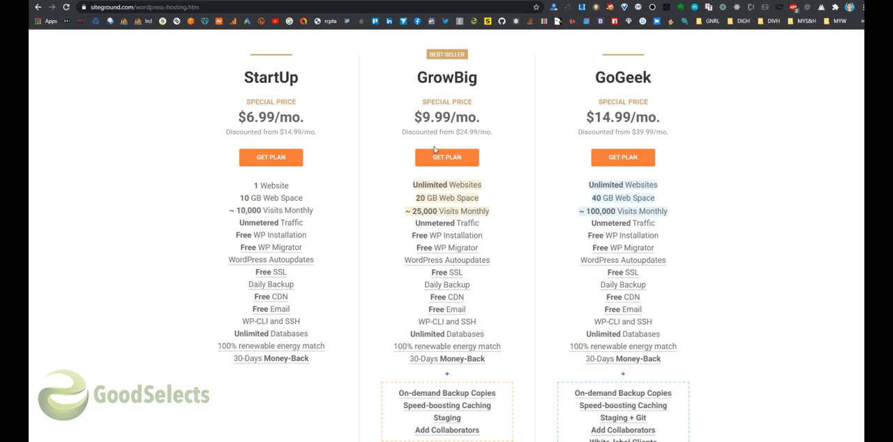
pyautogui.moveTo(406, 143)
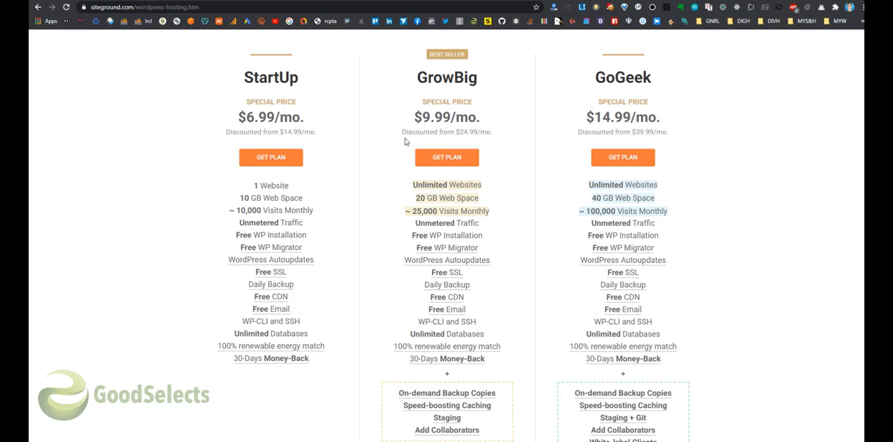
pyautogui.moveTo(587, 132)
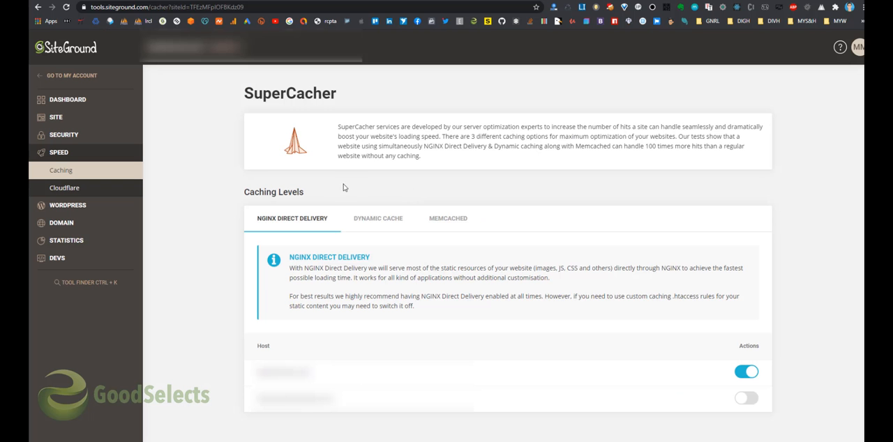
pyautogui.moveTo(114, 173)
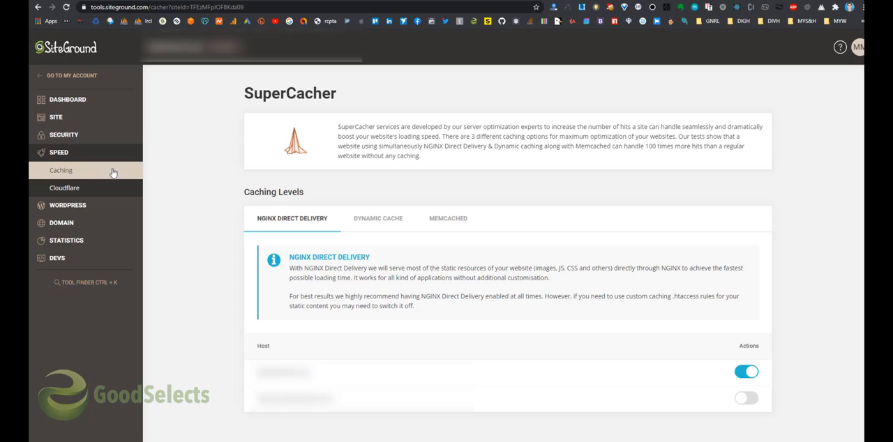
pyautogui.moveTo(70, 159)
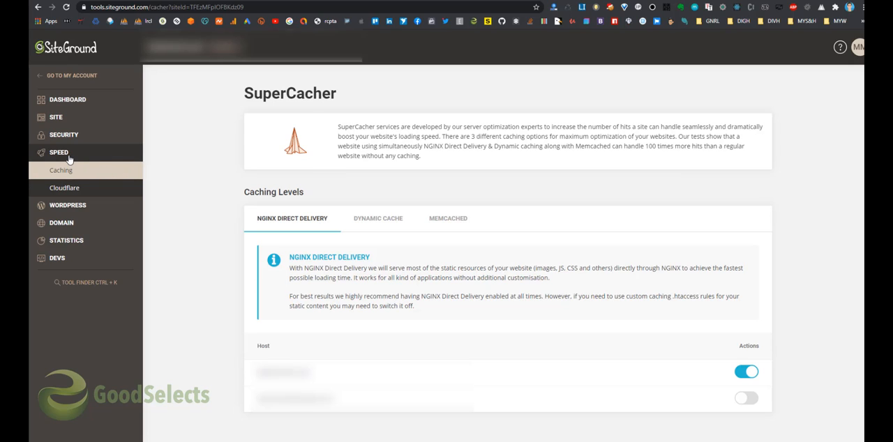
pyautogui.moveTo(76, 173)
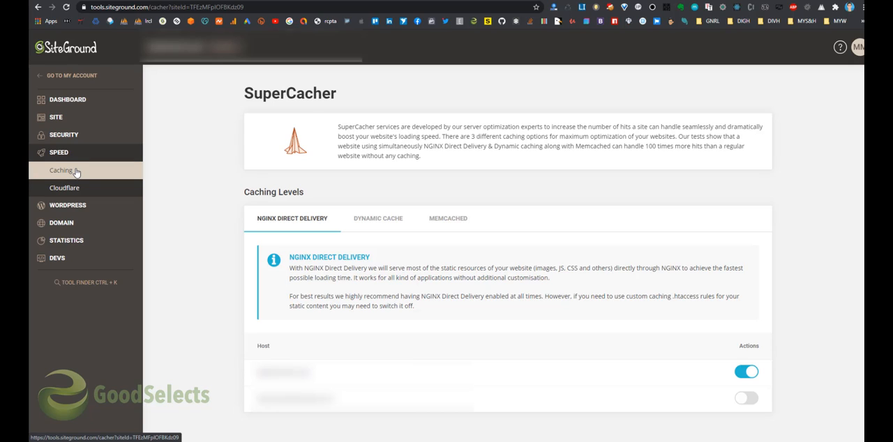
pyautogui.moveTo(173, 176)
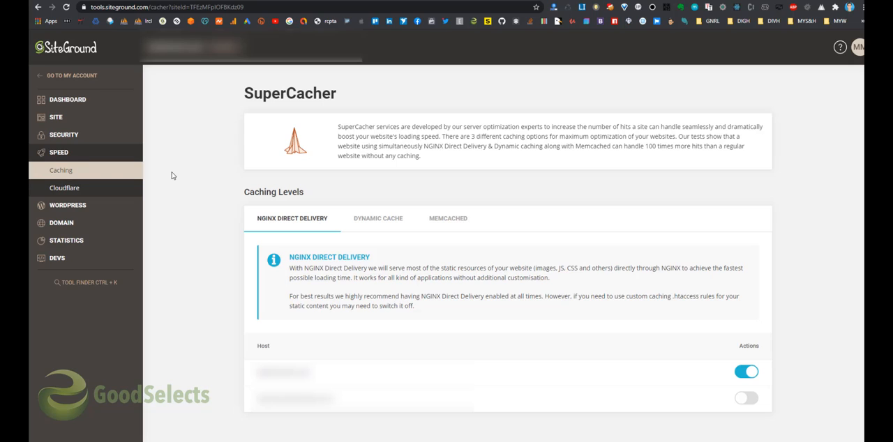
pyautogui.moveTo(379, 221)
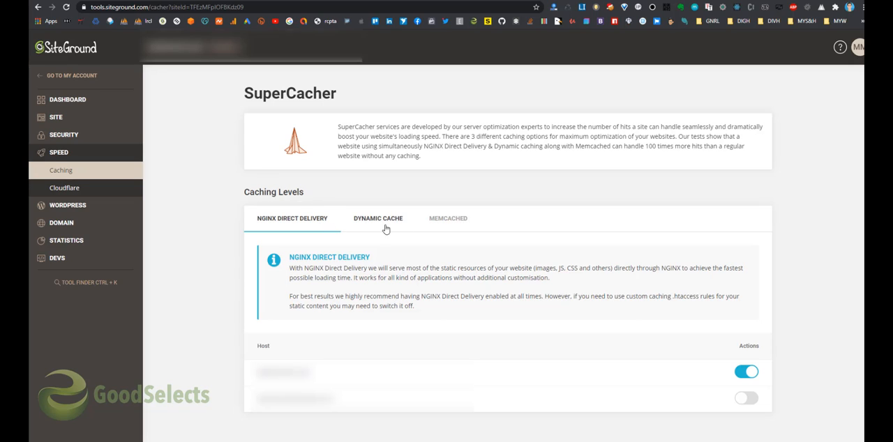
pyautogui.moveTo(310, 230)
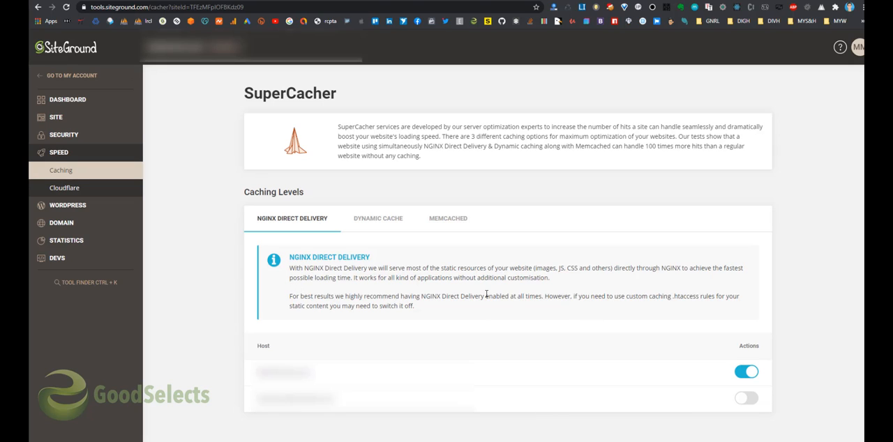
pyautogui.moveTo(273, 229)
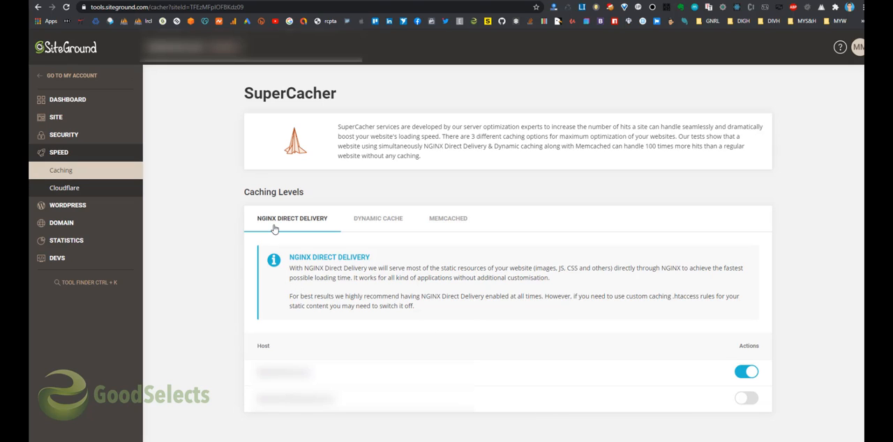
pyautogui.moveTo(753, 354)
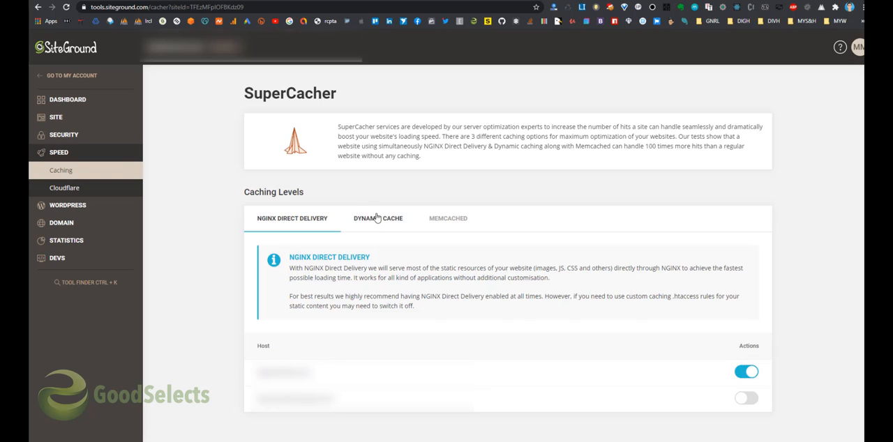
# - View the Dynamic Cache level and follow its SG Optimizer link to the plugin page
pyautogui.click(377, 217)
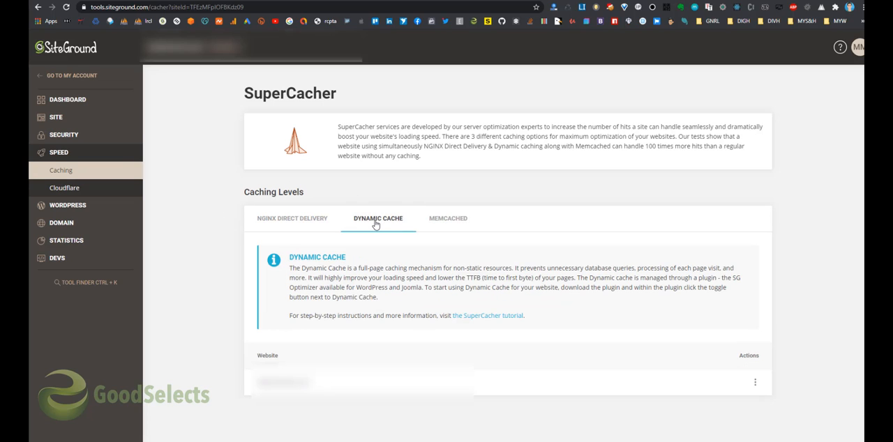
pyautogui.moveTo(706, 354)
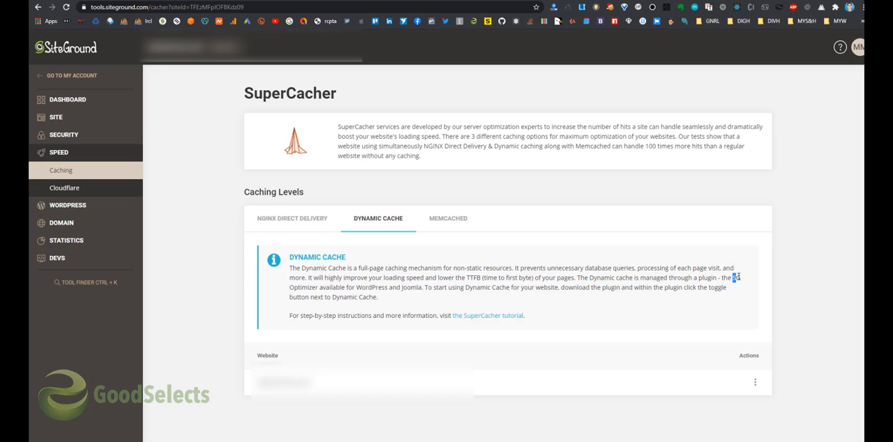
pyautogui.moveTo(738, 278); pyautogui.dragTo(318, 287)
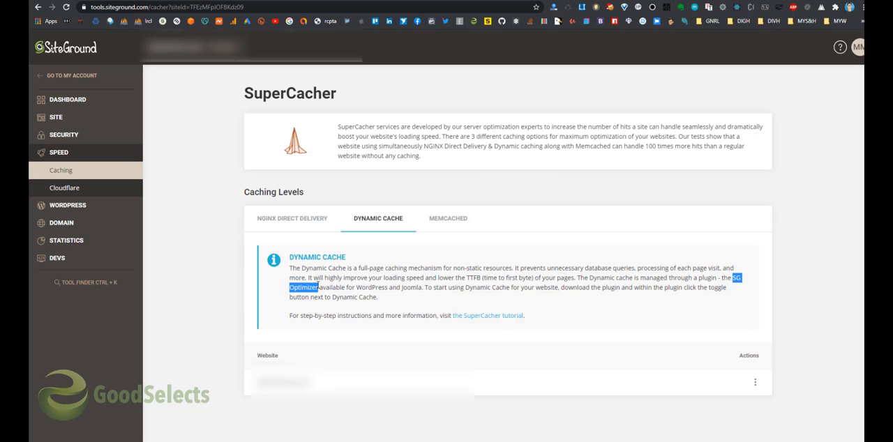
pyautogui.click(303, 282)
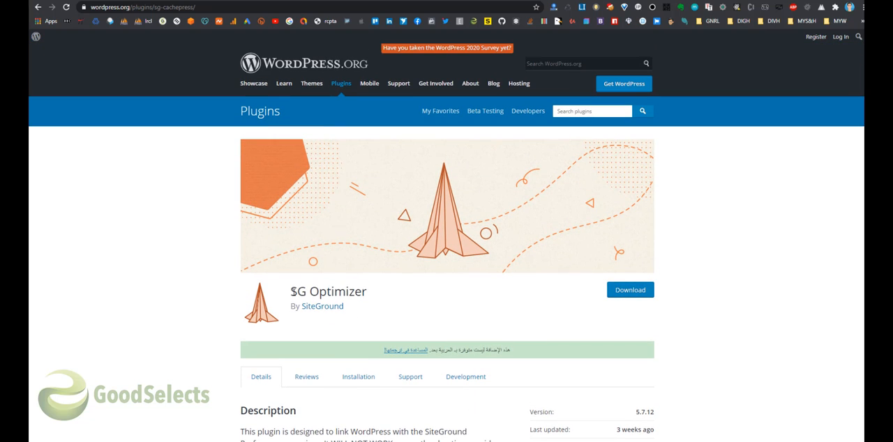
# - Read down the SG Optimizer plugin description on WordPress.org
pyautogui.scroll(-3)
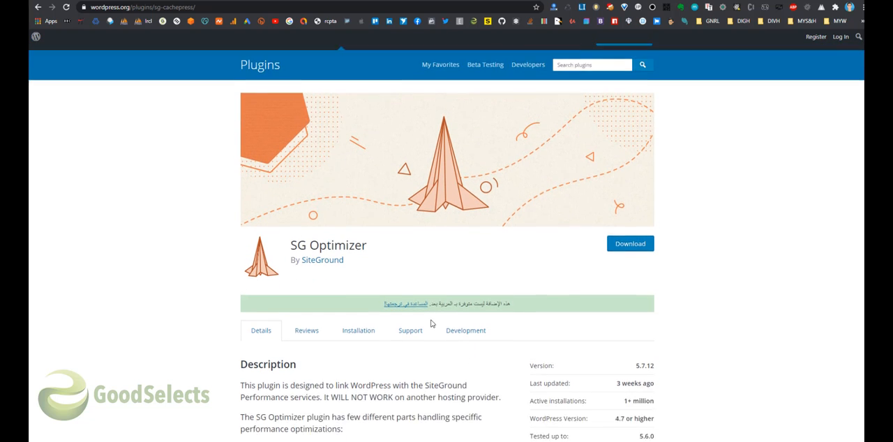
pyautogui.scroll(-3)
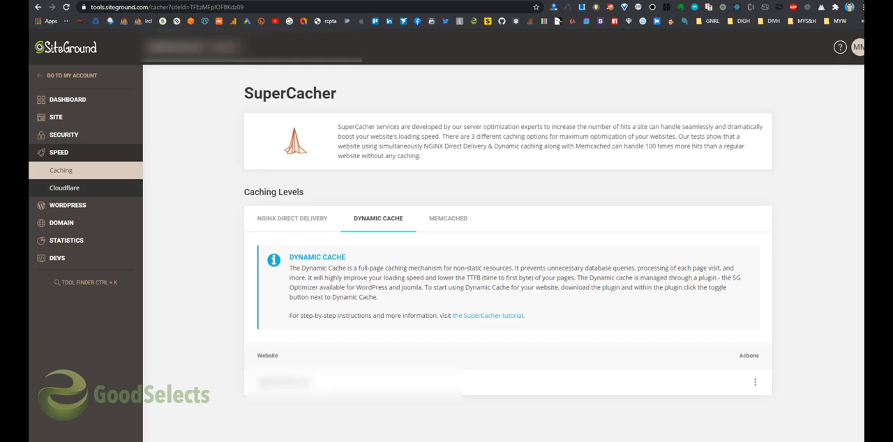
pyautogui.moveTo(670, 240)
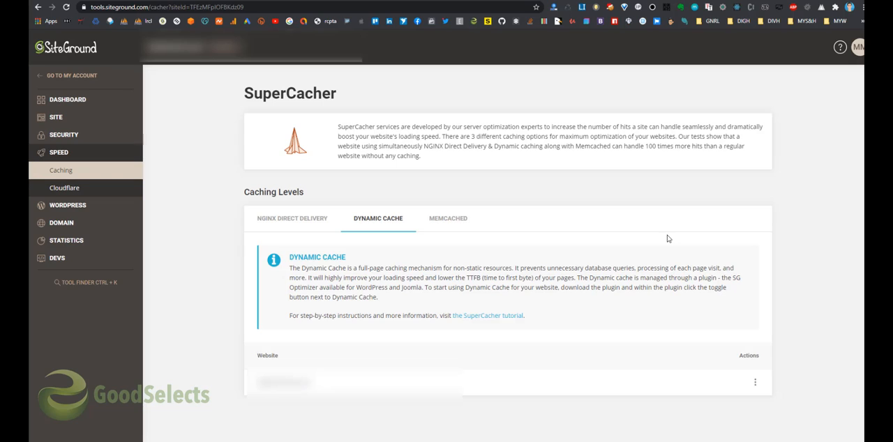
pyautogui.moveTo(670, 235)
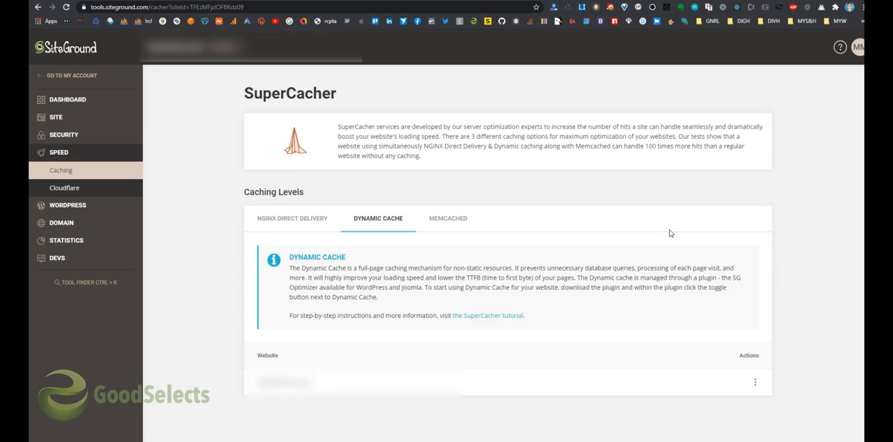
pyautogui.moveTo(461, 259)
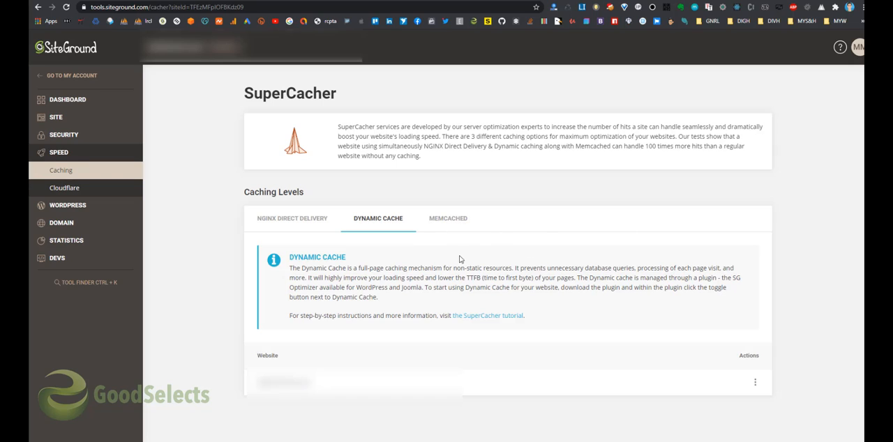
pyautogui.moveTo(449, 222)
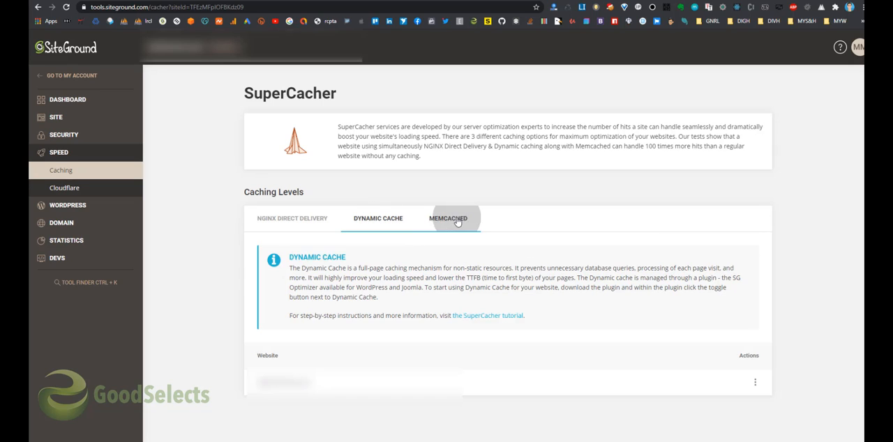
# - Review the Memcached, Dynamic Cache and NGINX Direct Delivery level descriptions
pyautogui.click(448, 217)
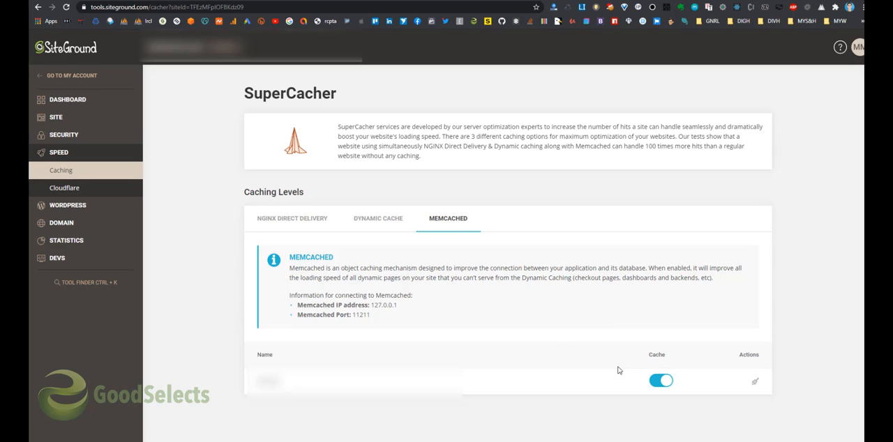
pyautogui.moveTo(566, 332)
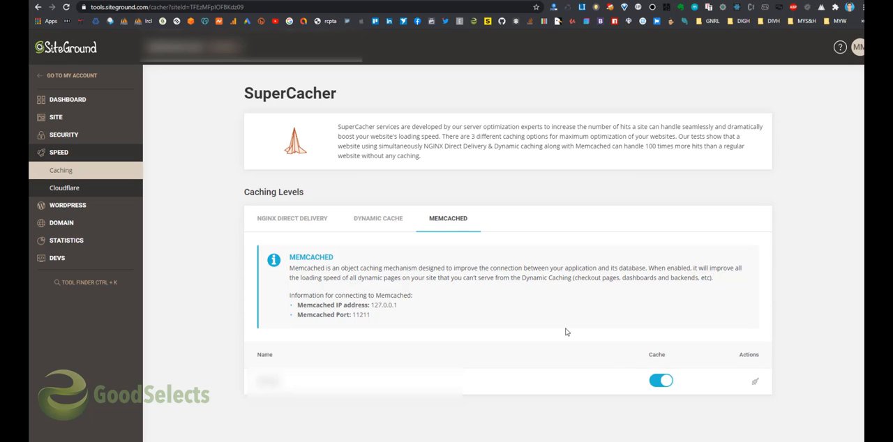
pyautogui.moveTo(570, 335)
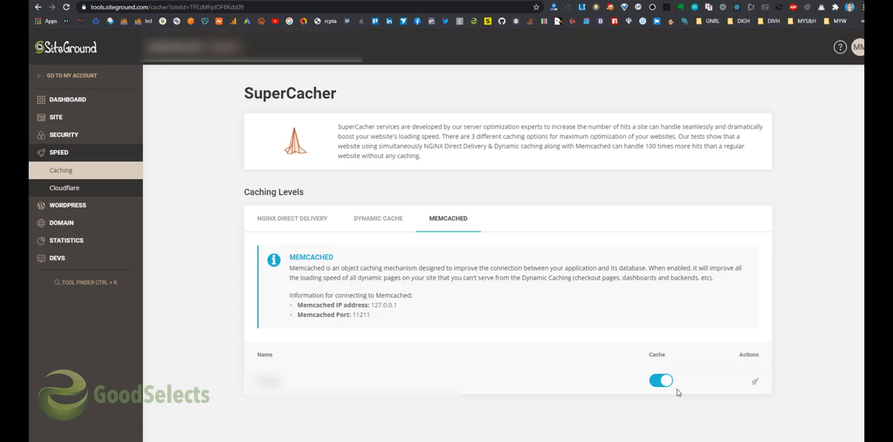
pyautogui.moveTo(755, 382)
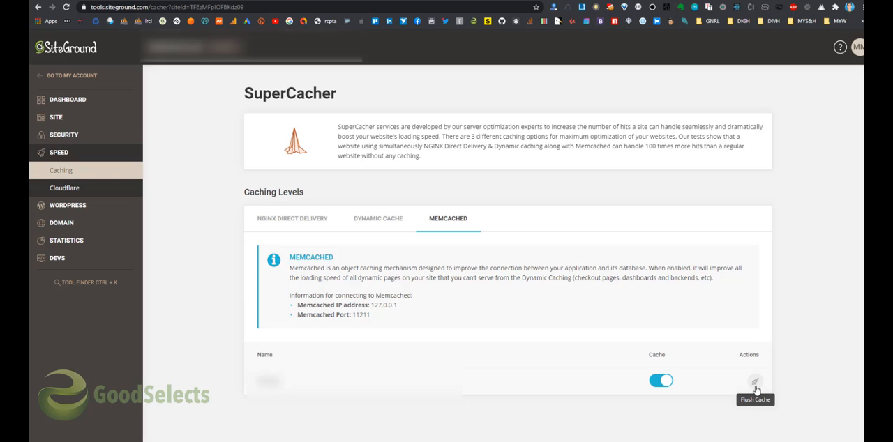
pyautogui.moveTo(369, 232)
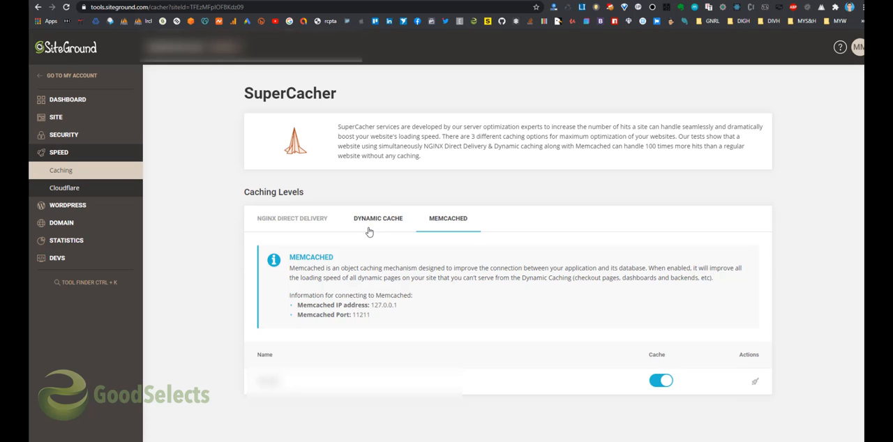
pyautogui.click(377, 217)
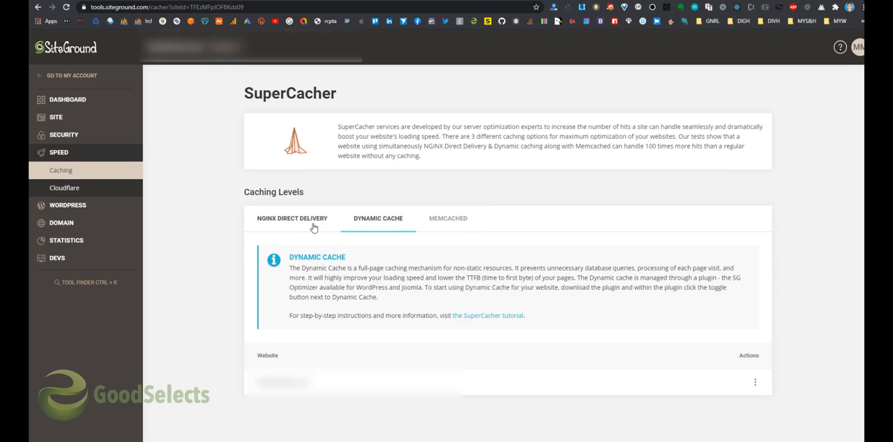
pyautogui.click(291, 218)
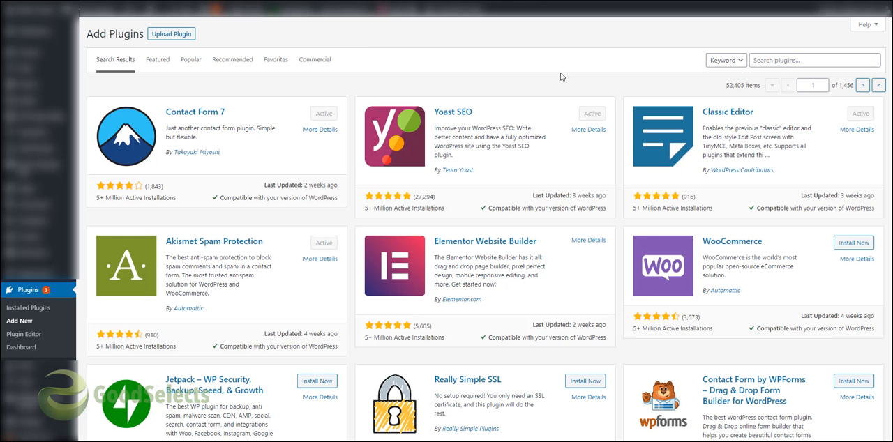
pyautogui.moveTo(166, 192)
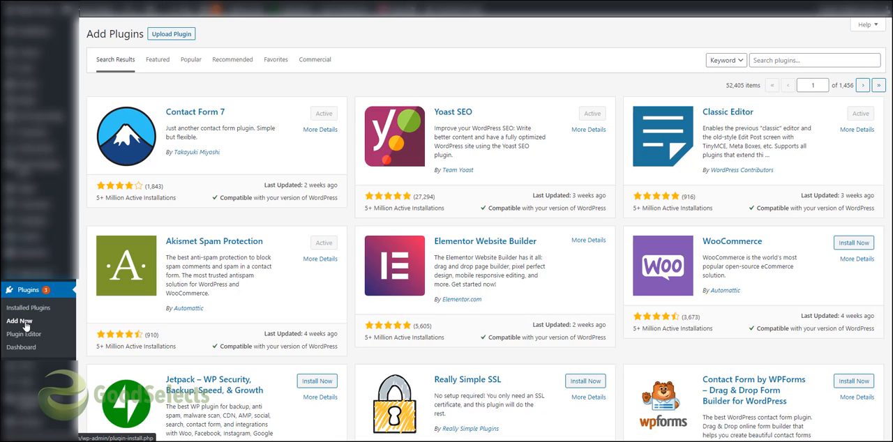
# - Search the WordPress plugin directory for 'sg optimizer'
pyautogui.click(810, 60)
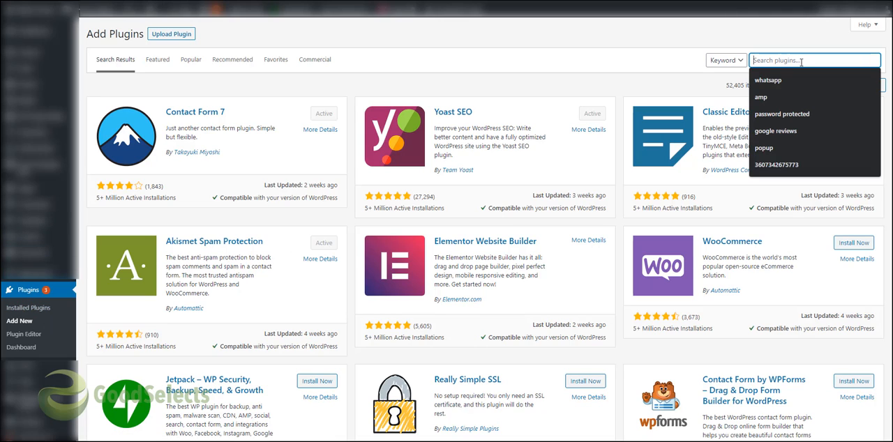
pyautogui.write('sg optimizer')
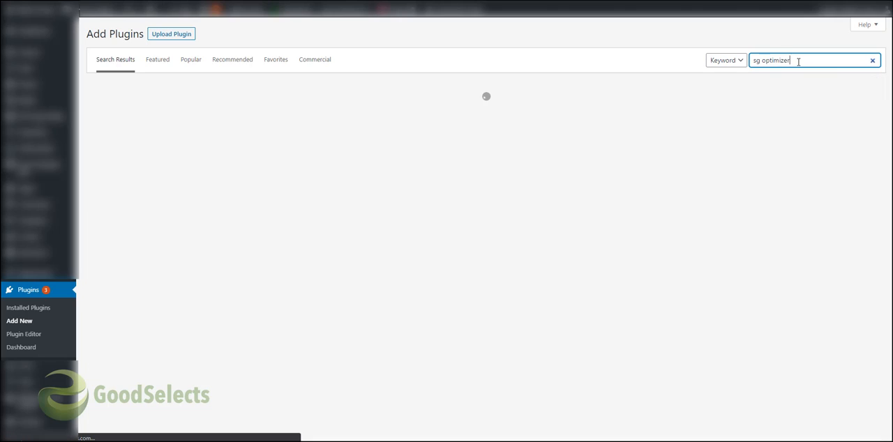
pyautogui.moveTo(401, 100)
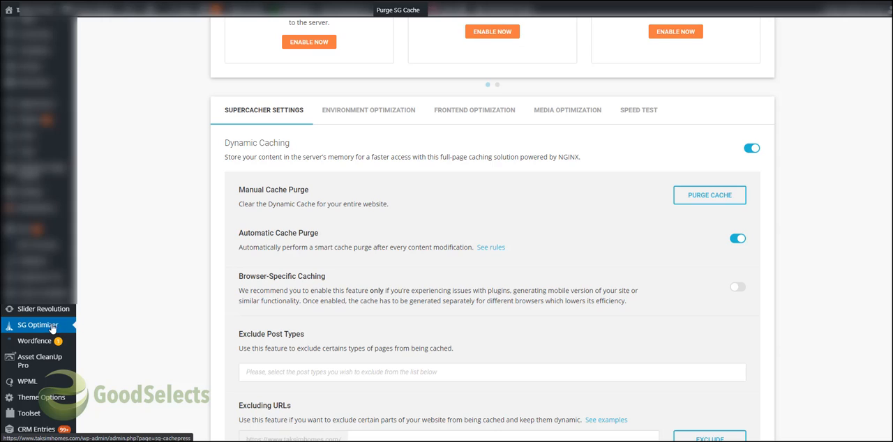
pyautogui.moveTo(12, 330)
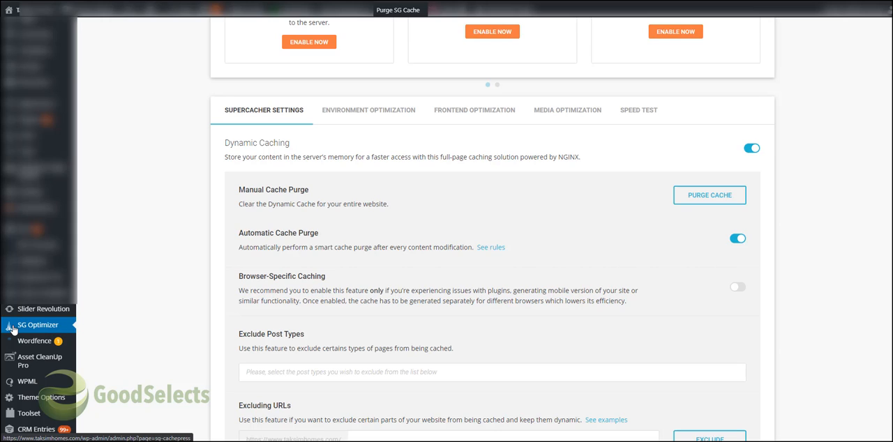
pyautogui.moveTo(39, 328)
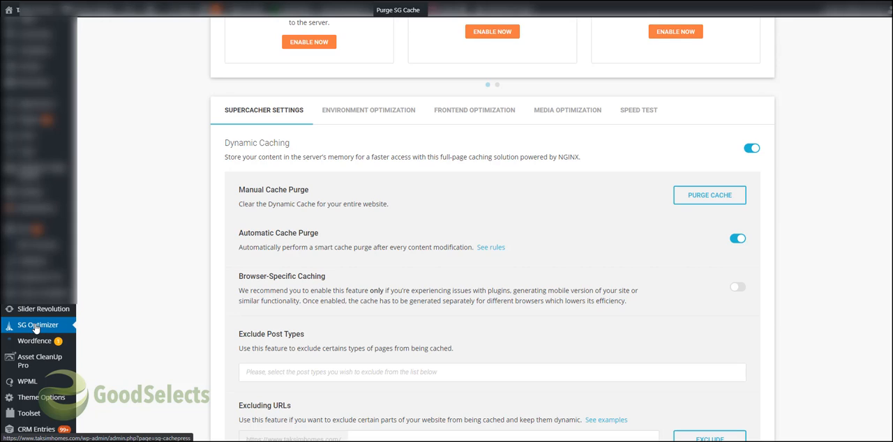
pyautogui.moveTo(301, 209)
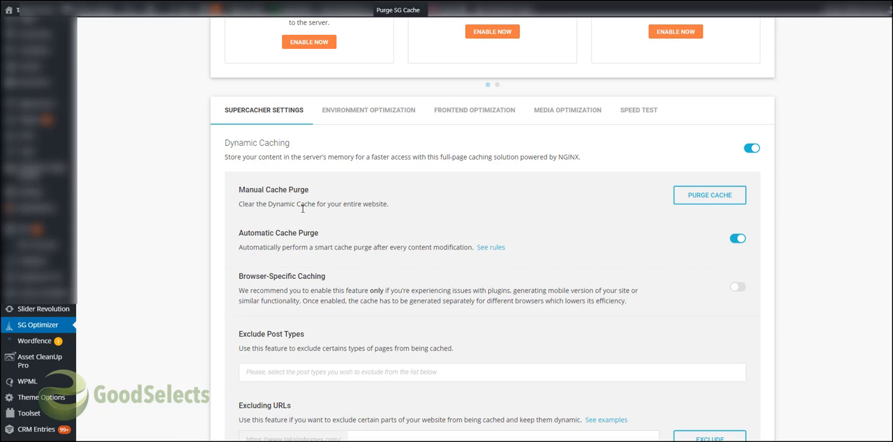
pyautogui.scroll(-3)
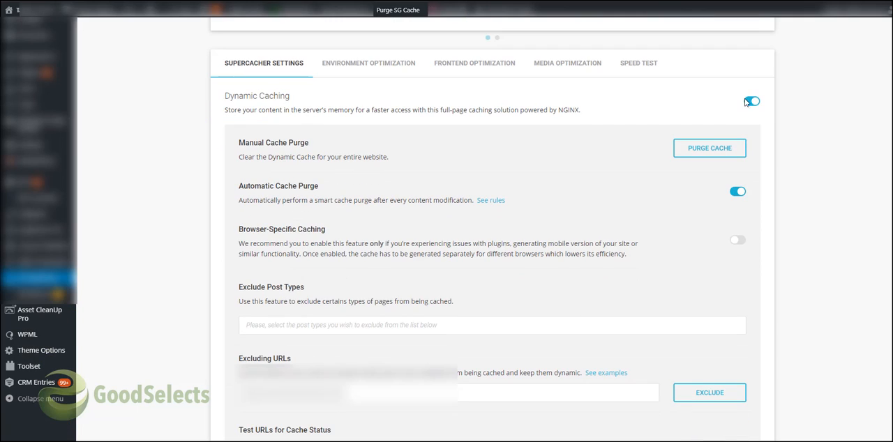
pyautogui.scroll(-3)
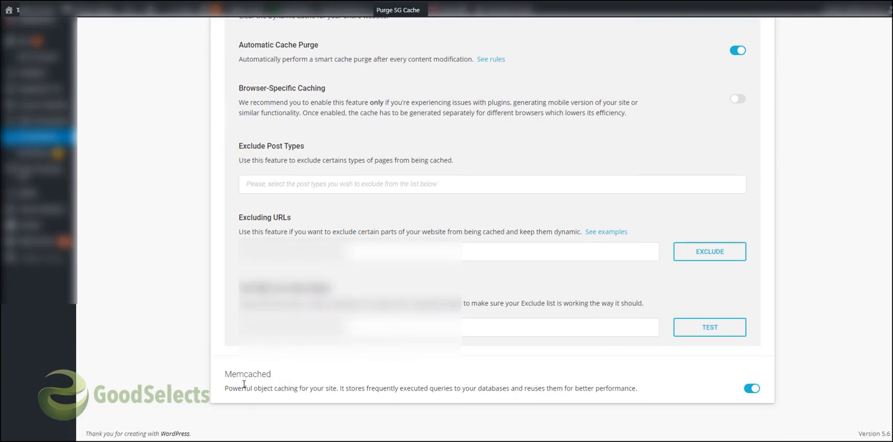
pyautogui.moveTo(641, 355)
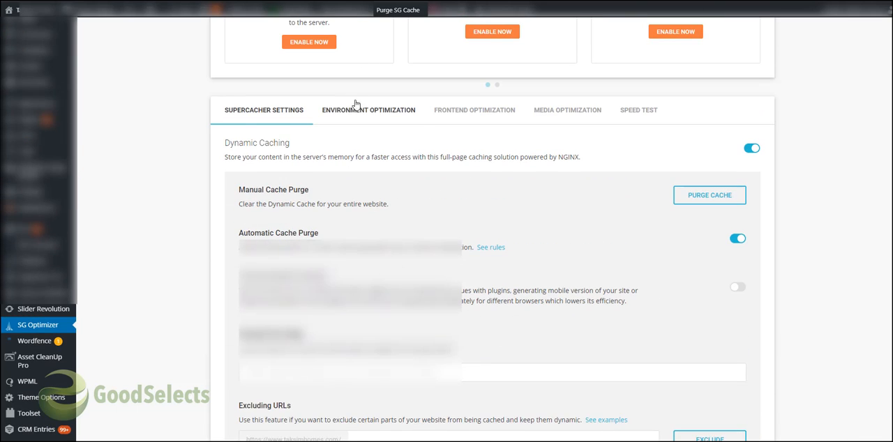
pyautogui.click(475, 109)
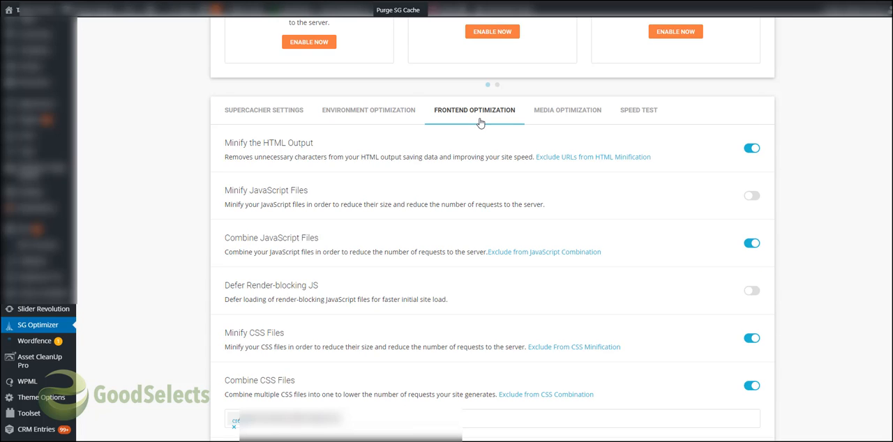
pyautogui.moveTo(482, 123)
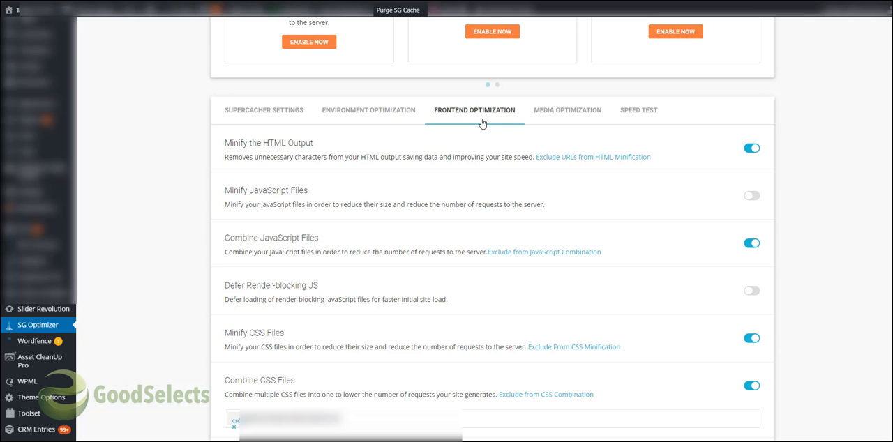
pyautogui.click(264, 109)
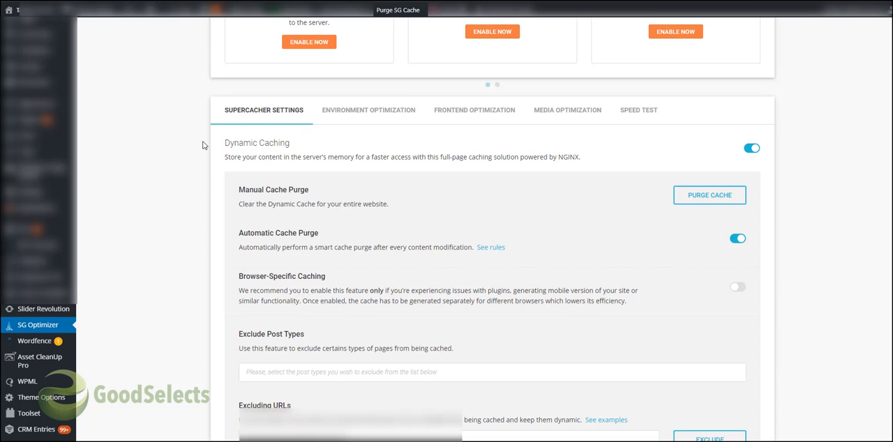
pyautogui.scroll(-3)
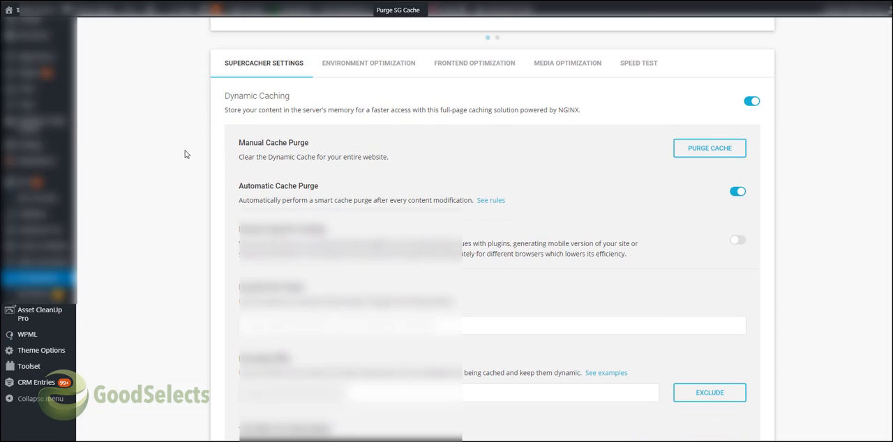
pyautogui.scroll(-3)
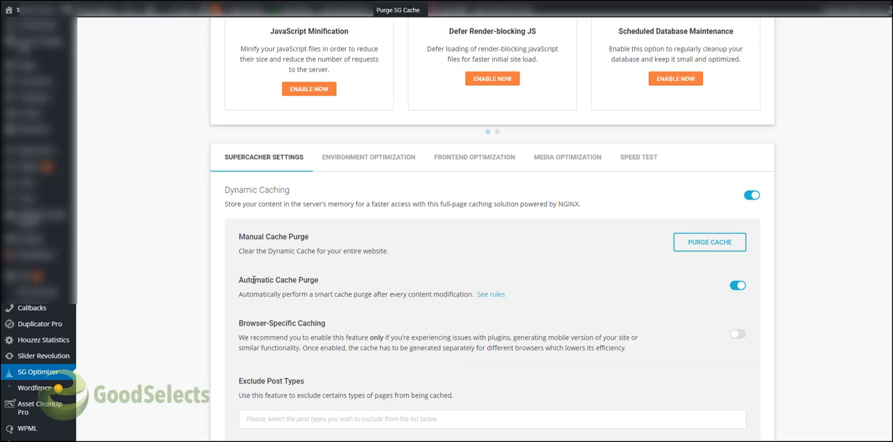
pyautogui.moveTo(187, 22)
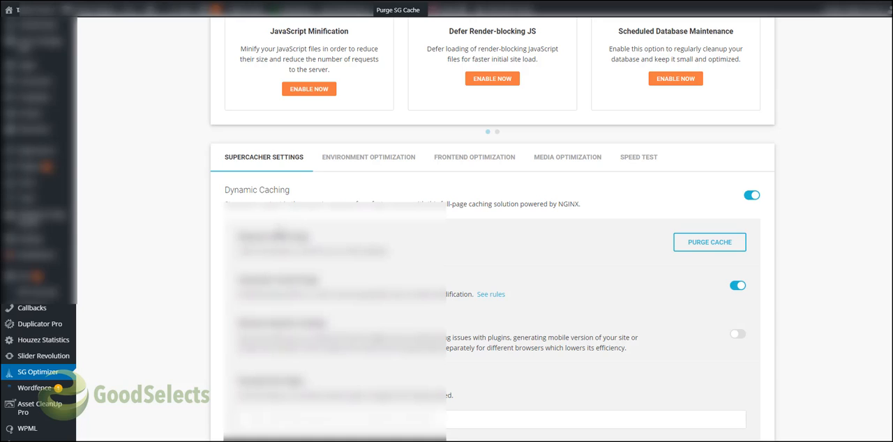
pyautogui.scroll(-3)
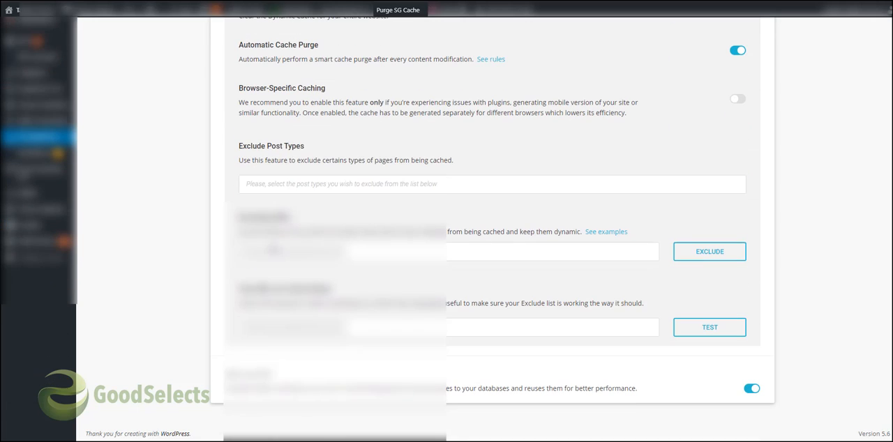